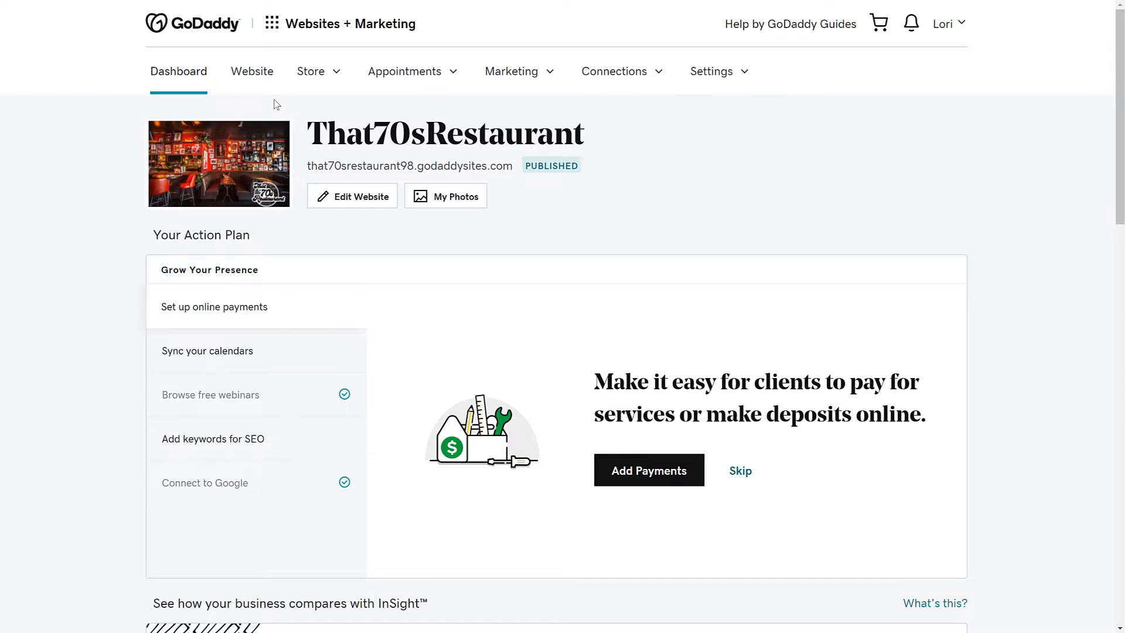
# - Go to the store's Products list via the Store menu
pyautogui.click(314, 72)
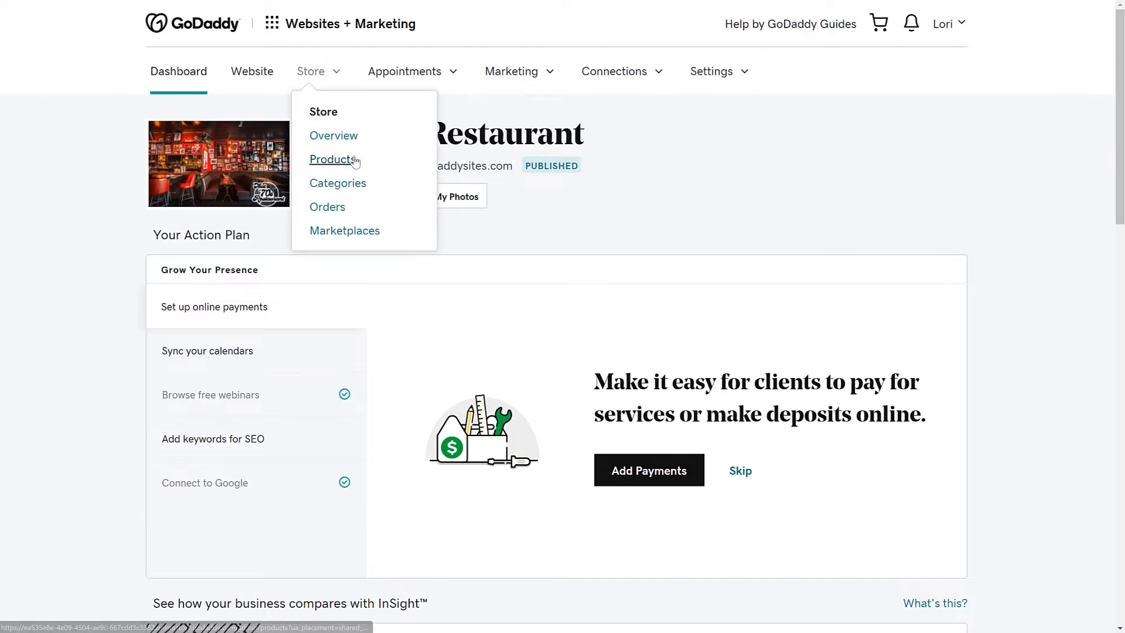
pyautogui.click(332, 159)
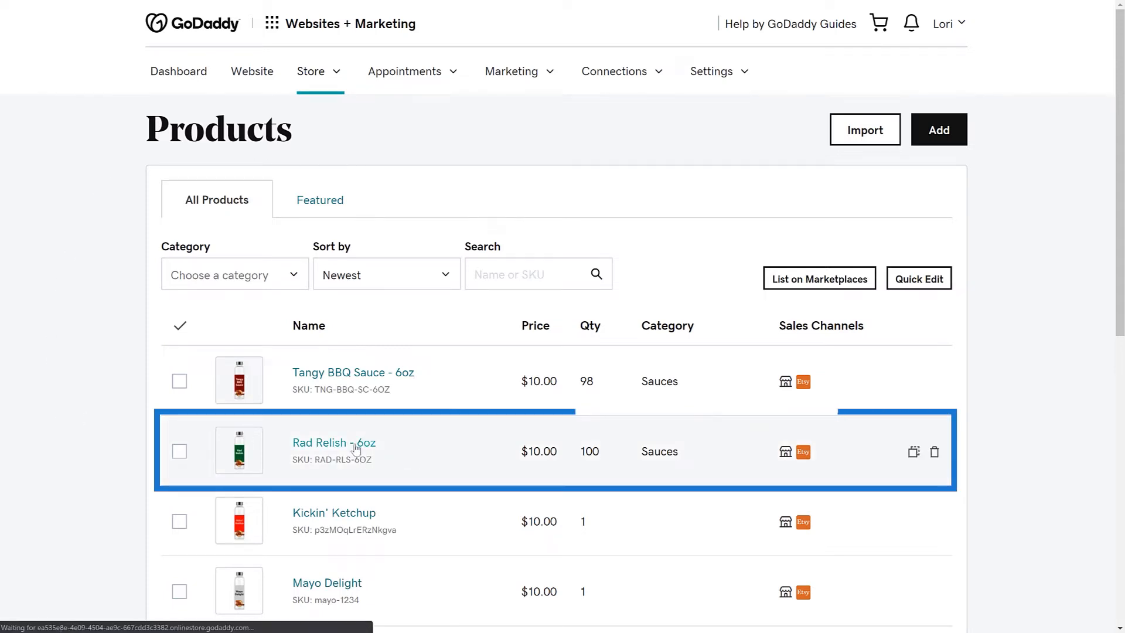
# - Give Rad Relish - 6oz a 7.00 sale price and quantity 75, then save
pyautogui.click(334, 443)
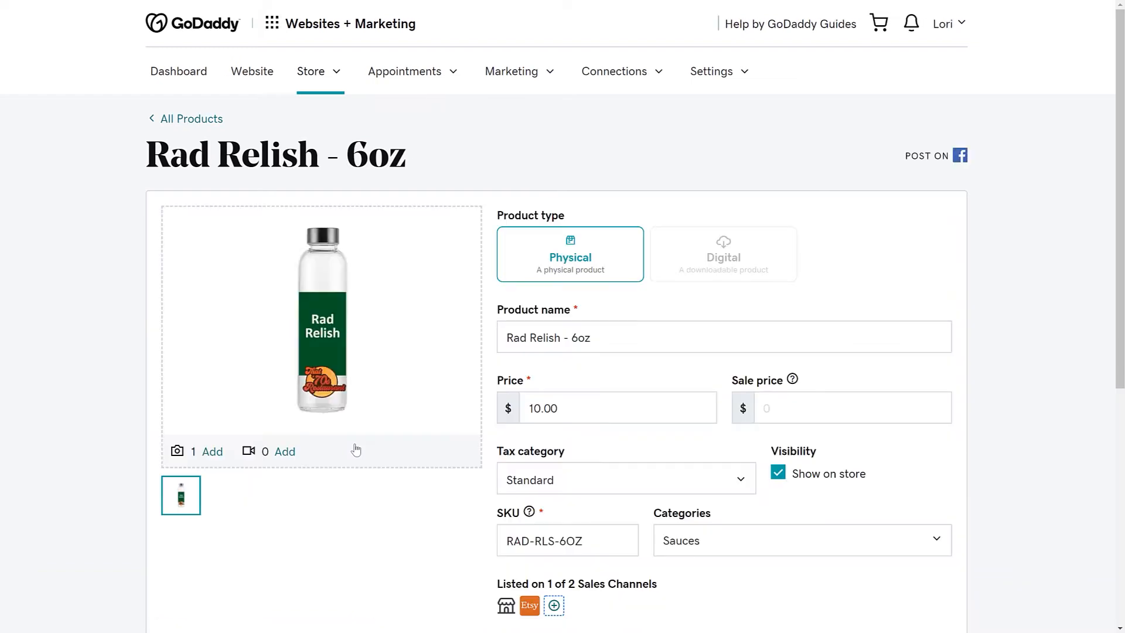
pyautogui.moveTo(547, 447)
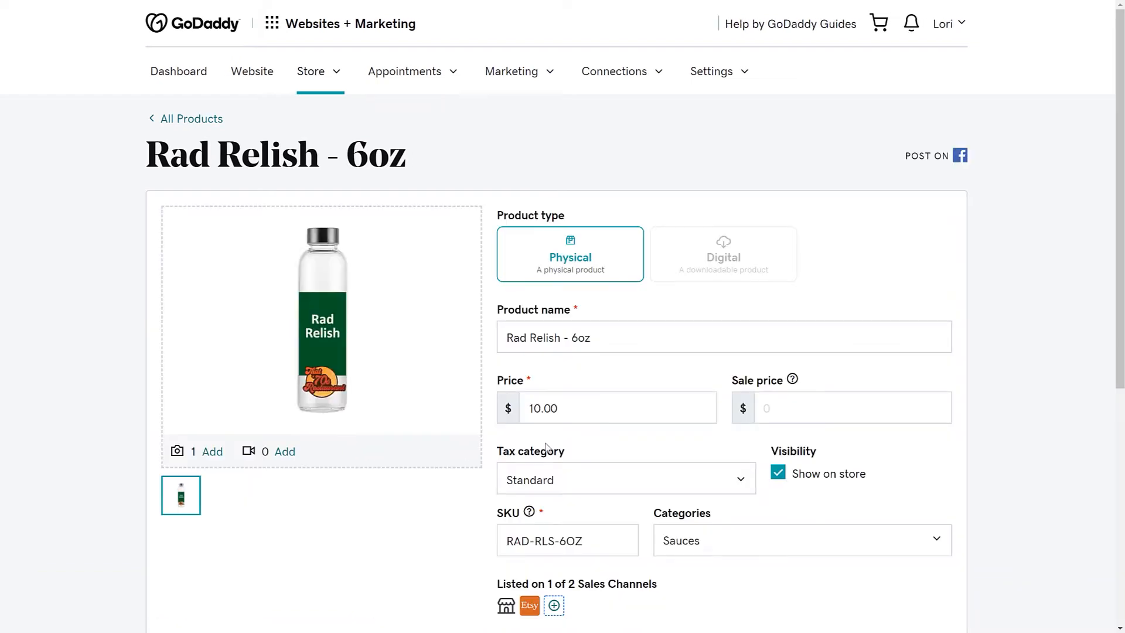
pyautogui.click(852, 408)
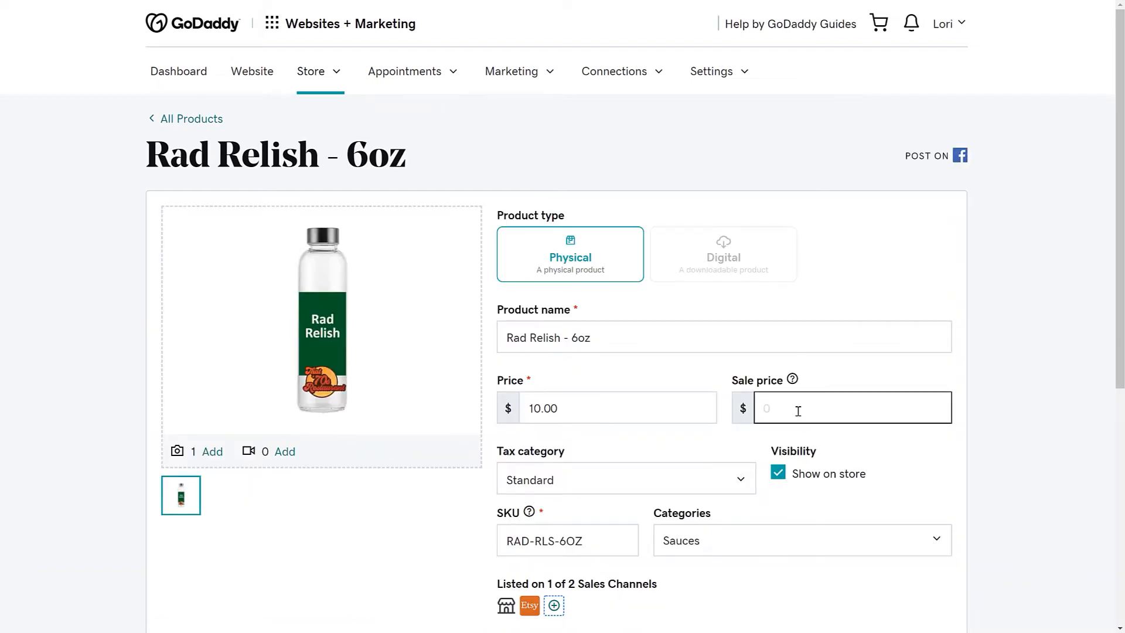
pyautogui.write('7.00')
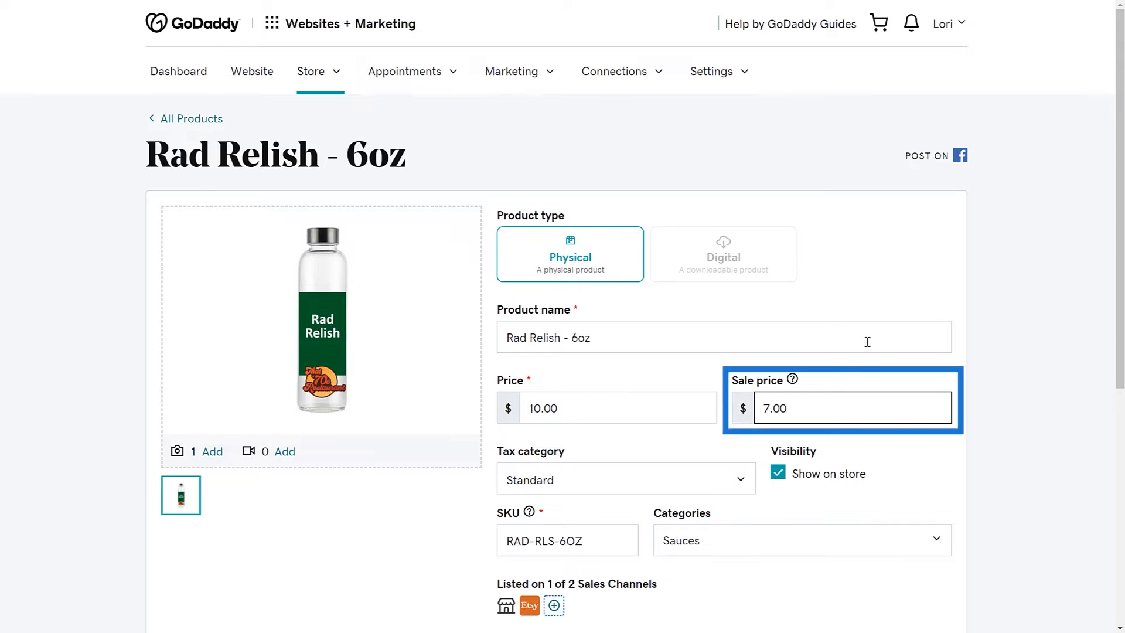
pyautogui.scroll(-3)
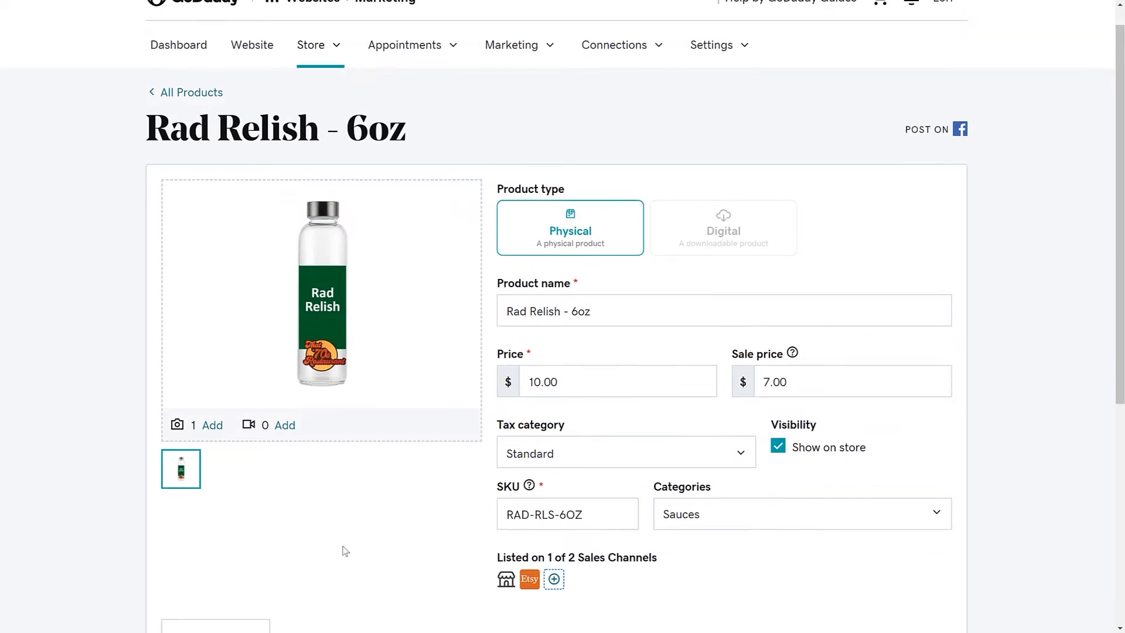
pyautogui.scroll(-3)
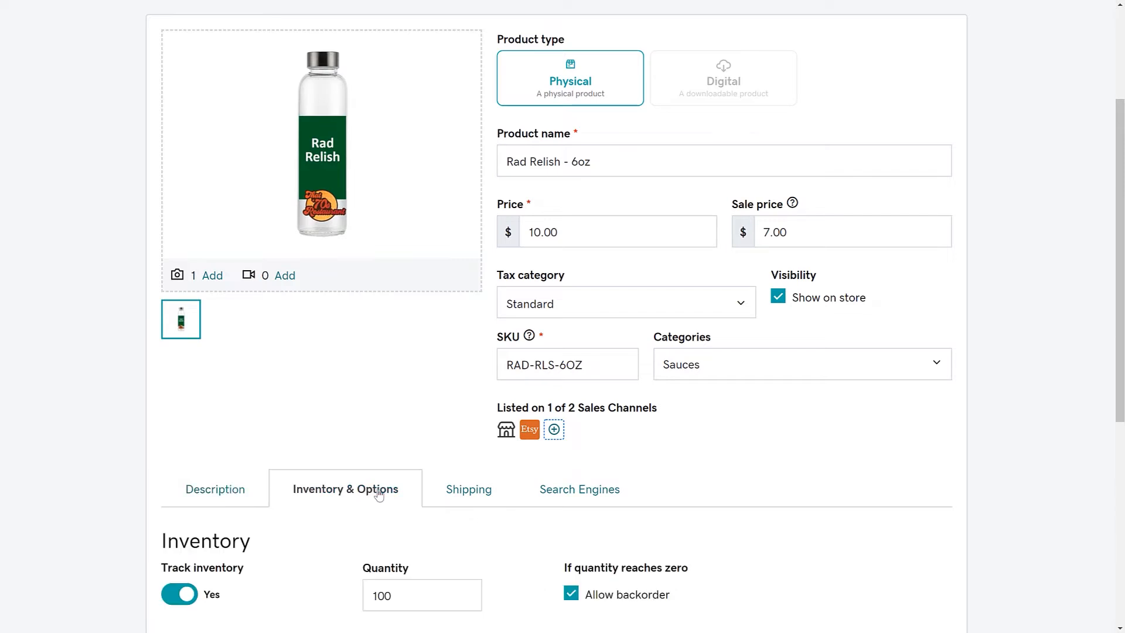
pyautogui.write('75')
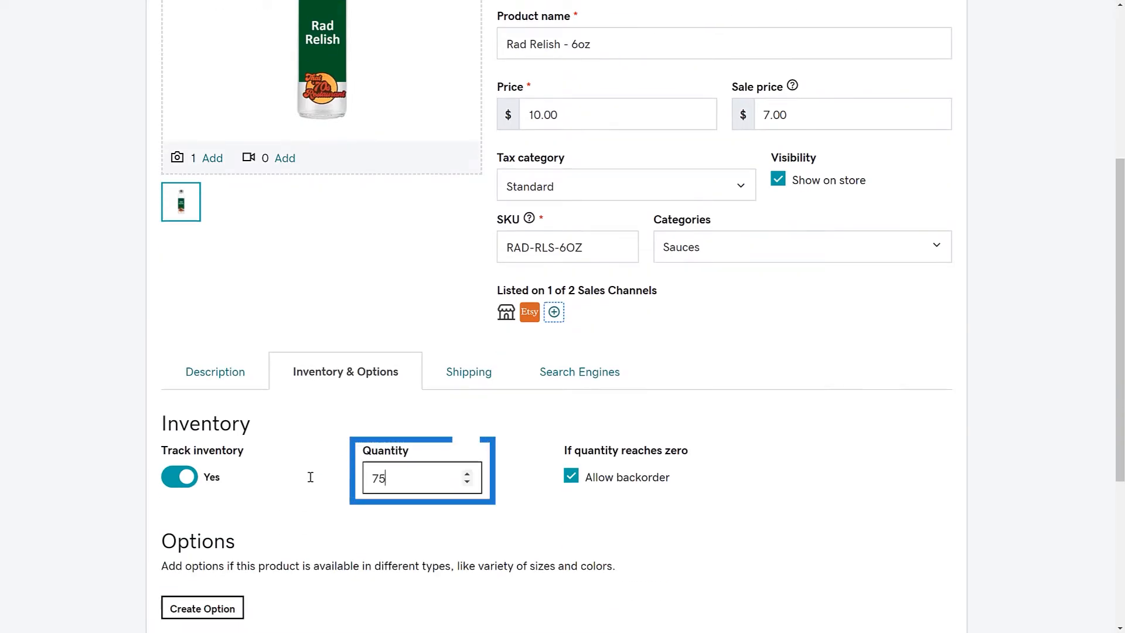
pyautogui.scroll(-3)
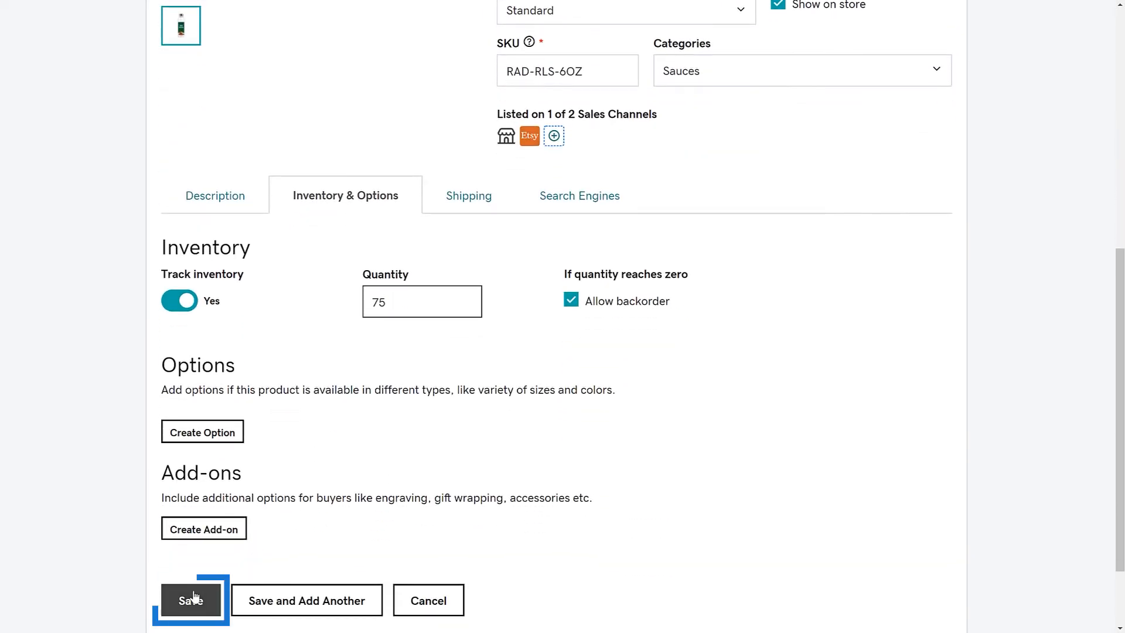
pyautogui.click(190, 599)
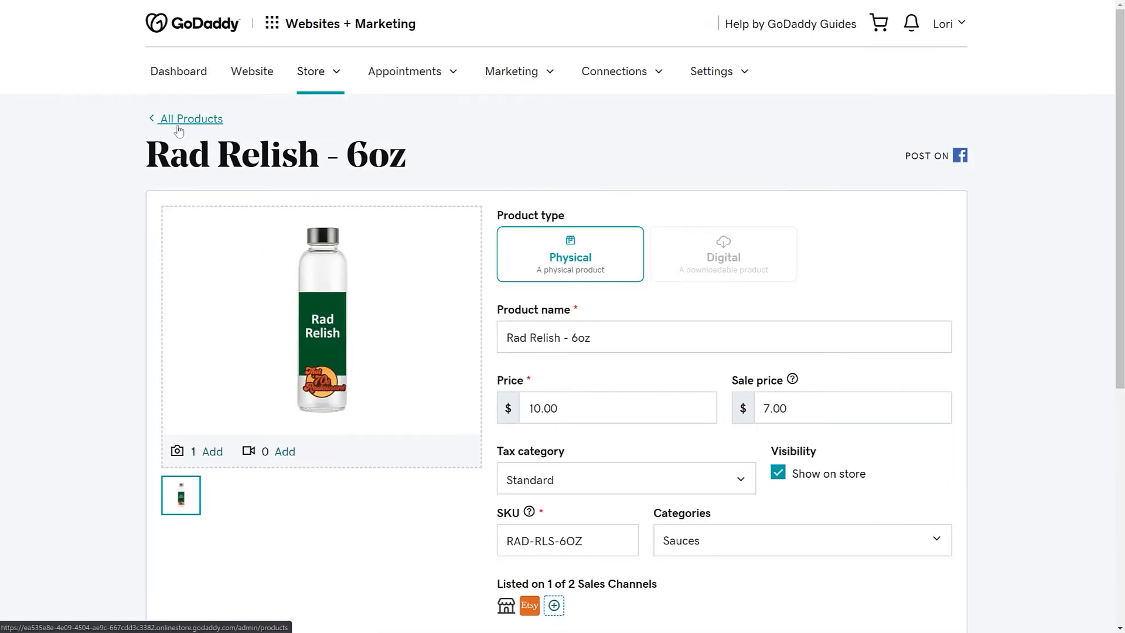
# - Return to All Products, where Rad Relish - 6oz shows $7.00 and 75 in stock
pyautogui.click(192, 118)
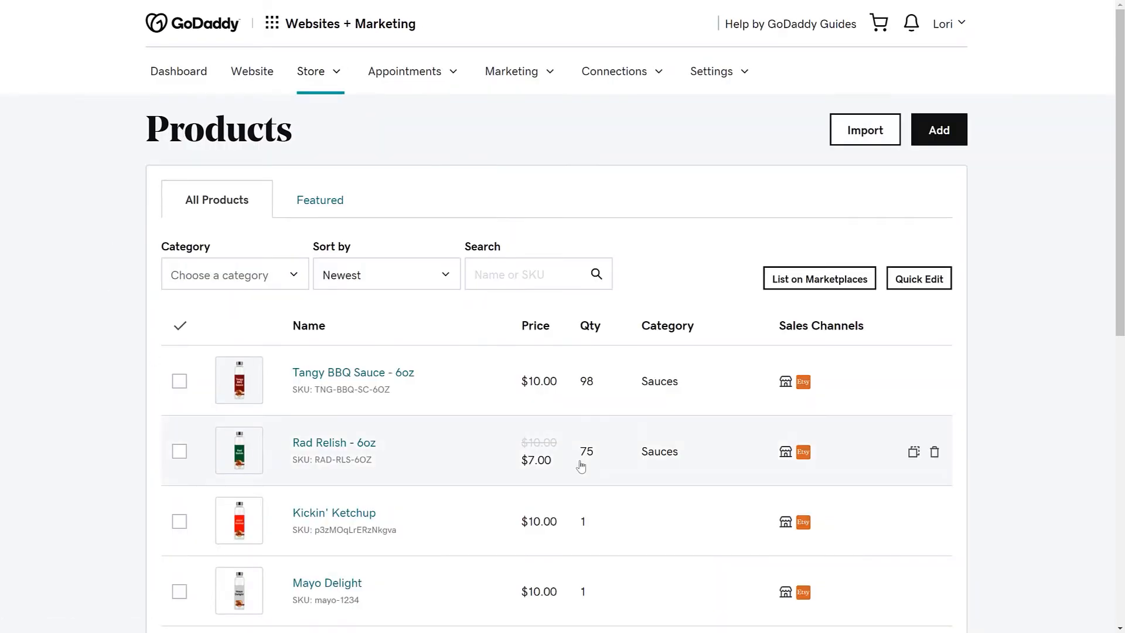
pyautogui.moveTo(504, 444)
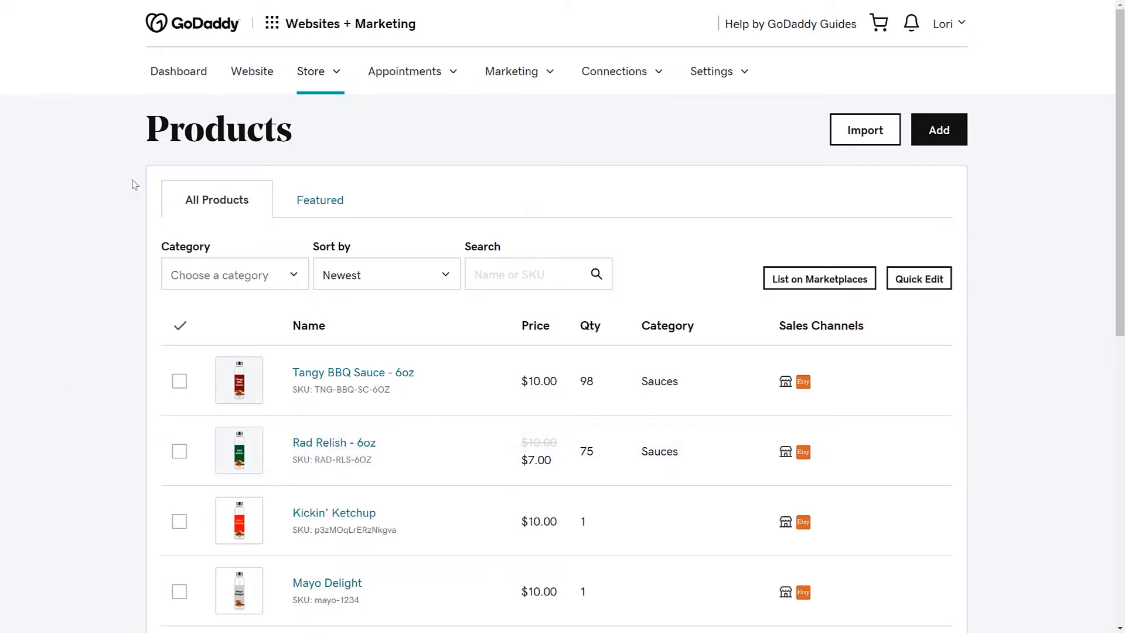
pyautogui.click(312, 71)
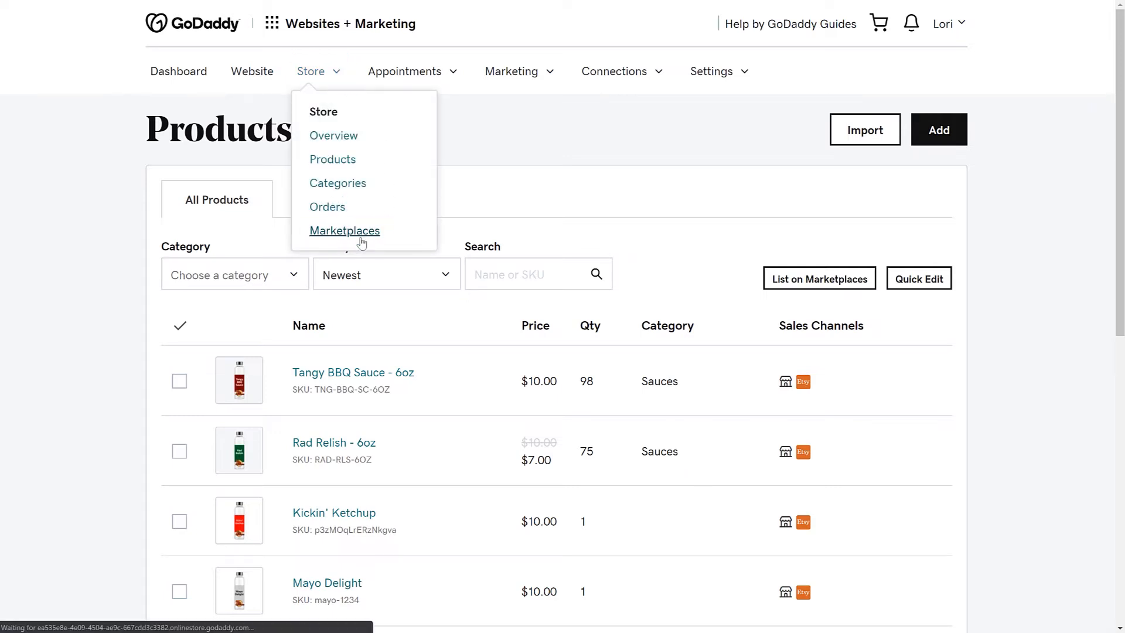
# - Show the Etsy listings in the Marketplaces area
pyautogui.click(344, 231)
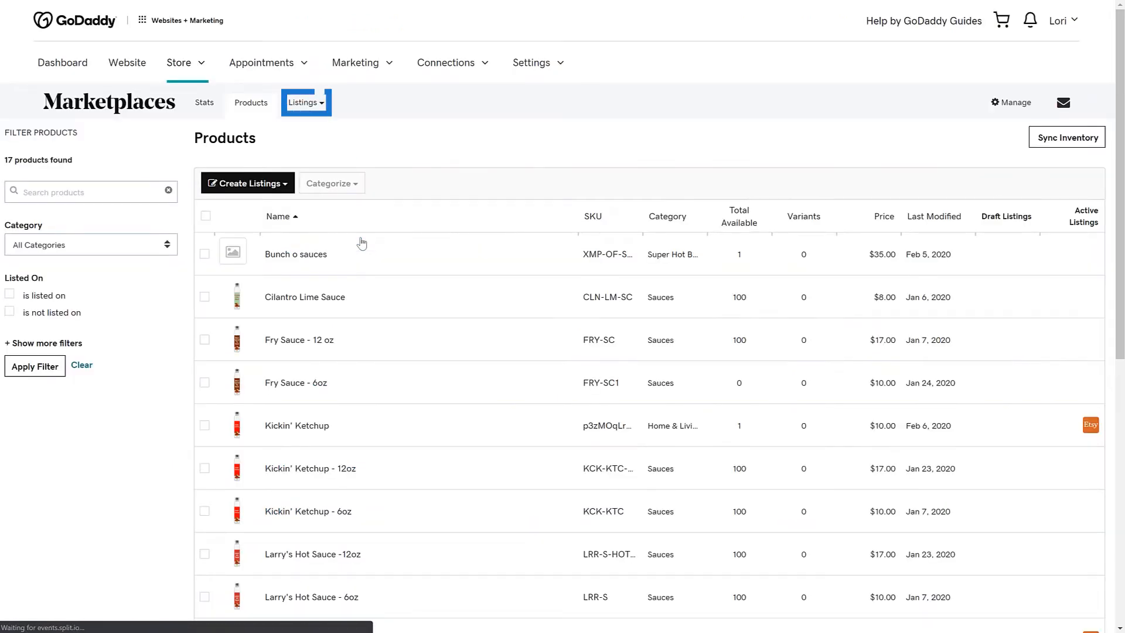
pyautogui.click(305, 102)
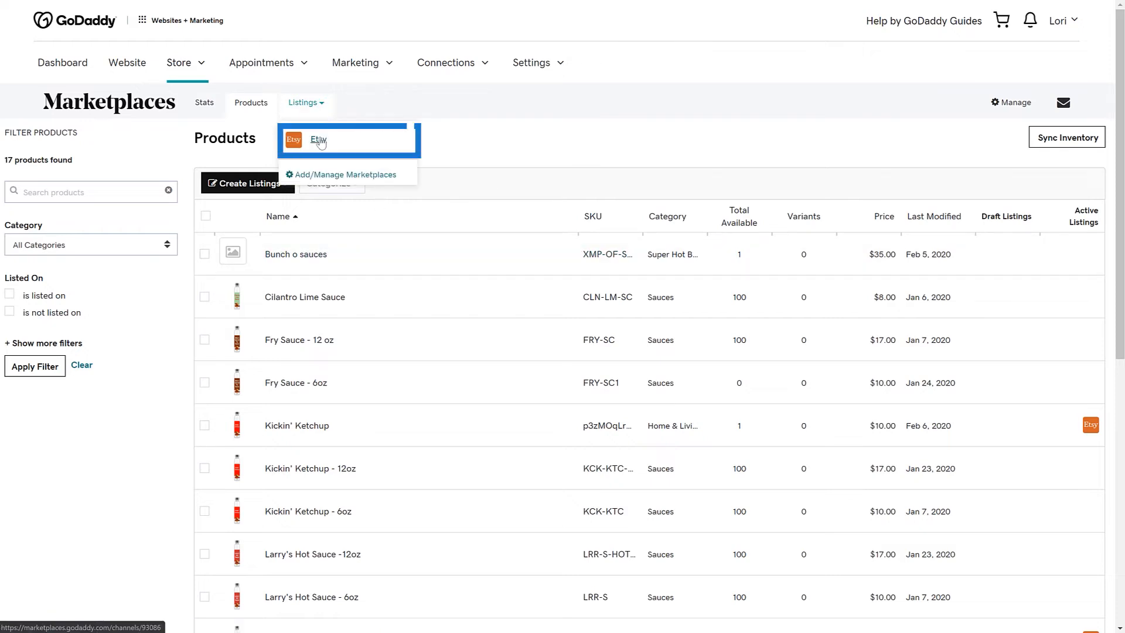
pyautogui.click(317, 139)
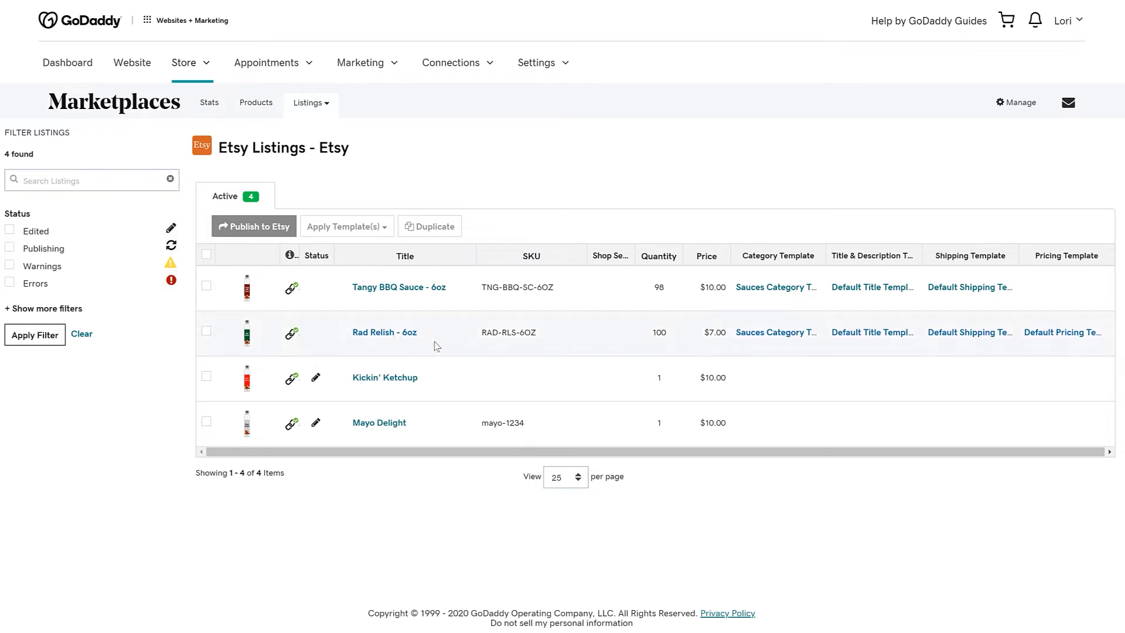
pyautogui.moveTo(731, 353)
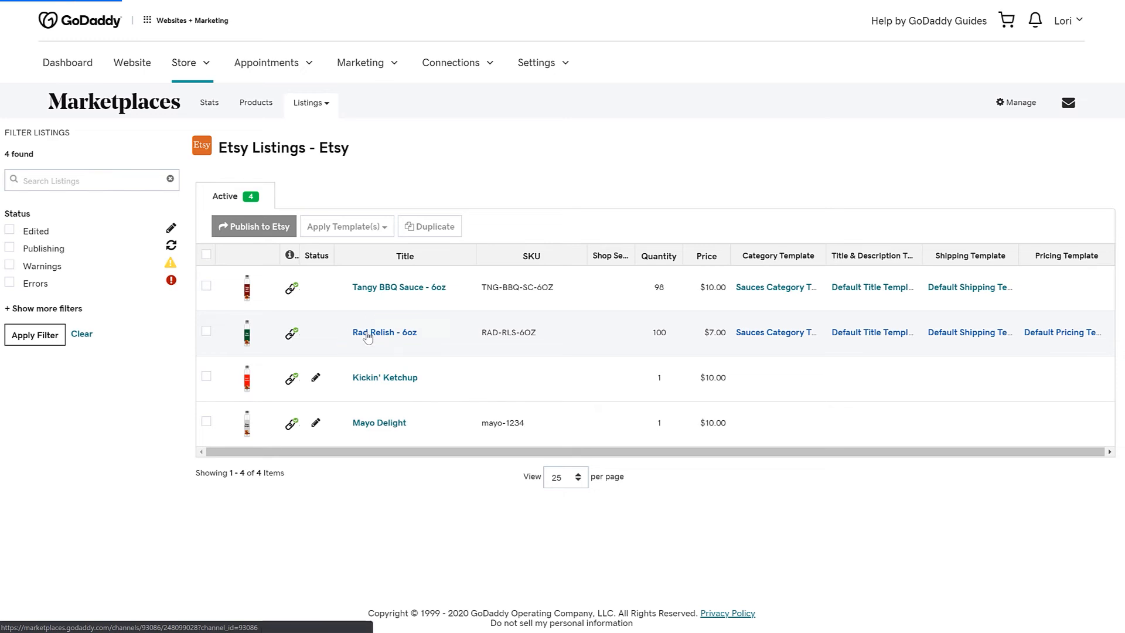
# - View the pricing details of the Rad Relish - 6oz Etsy listing ($7.00, quantity 100)
pyautogui.click(384, 332)
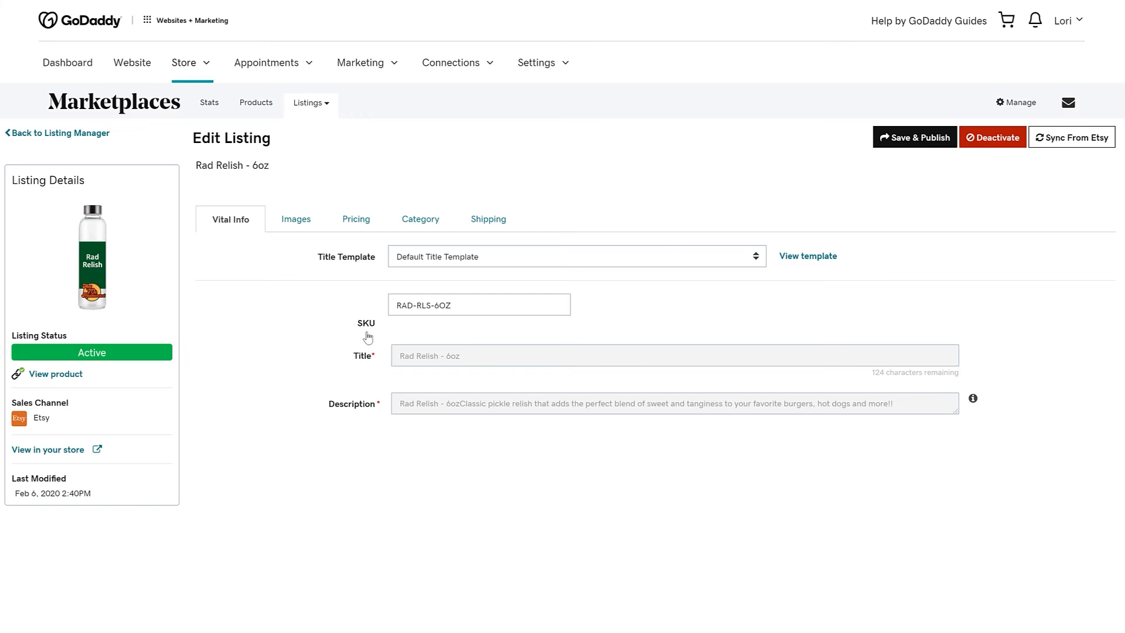
pyautogui.click(354, 219)
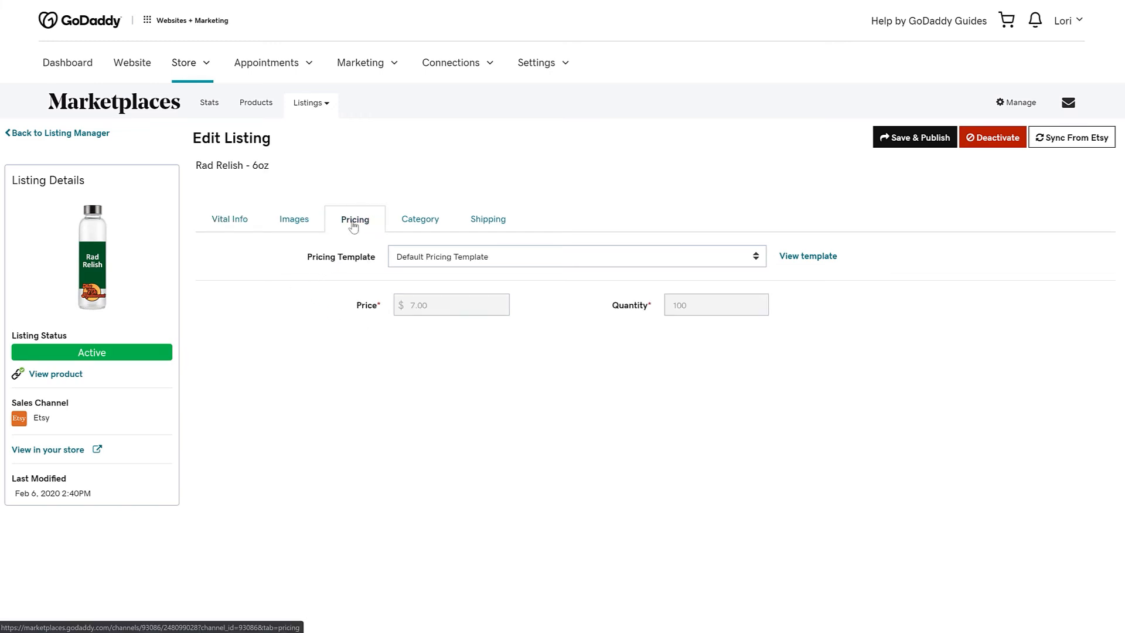
pyautogui.moveTo(463, 260)
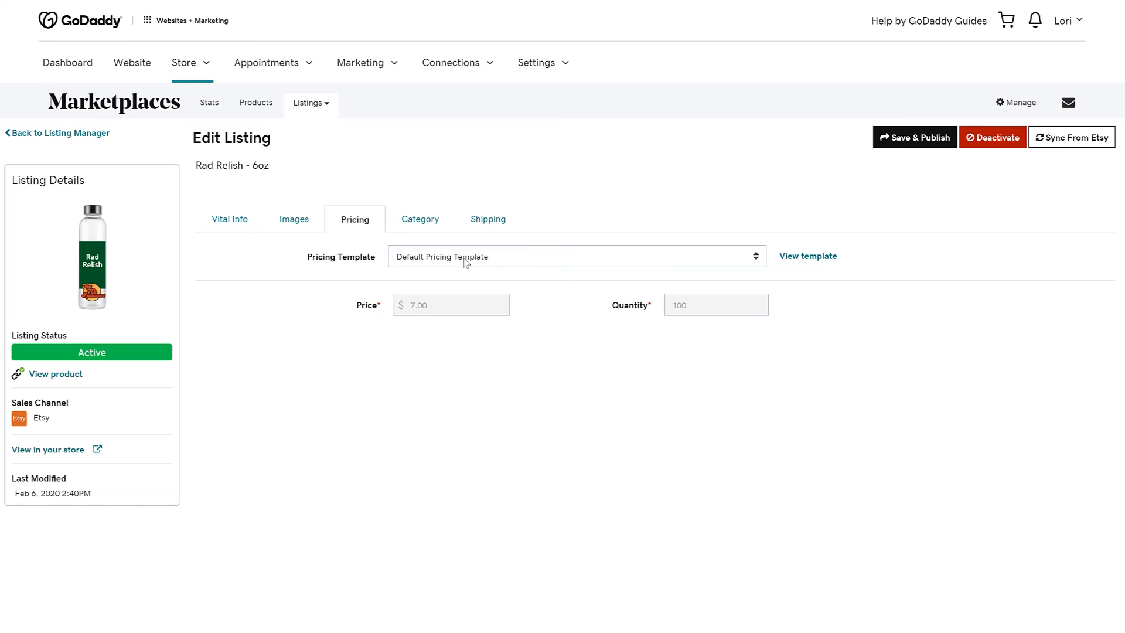
# - Set the listing to no pricing template, price it 10.00, and save & publish to Etsy
pyautogui.click(576, 256)
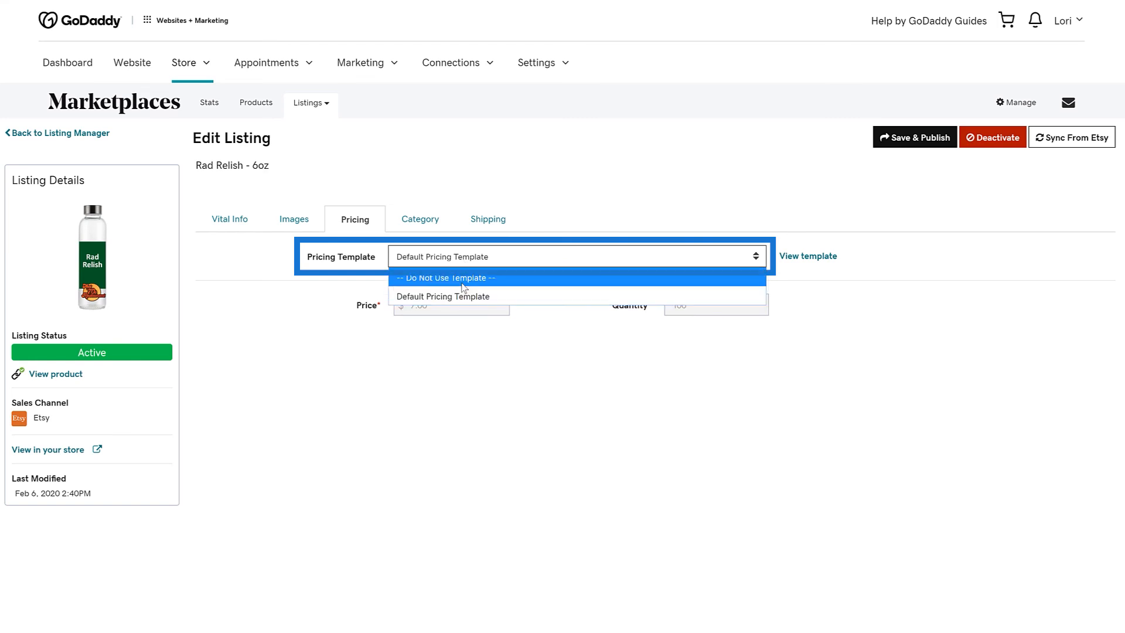
pyautogui.click(445, 277)
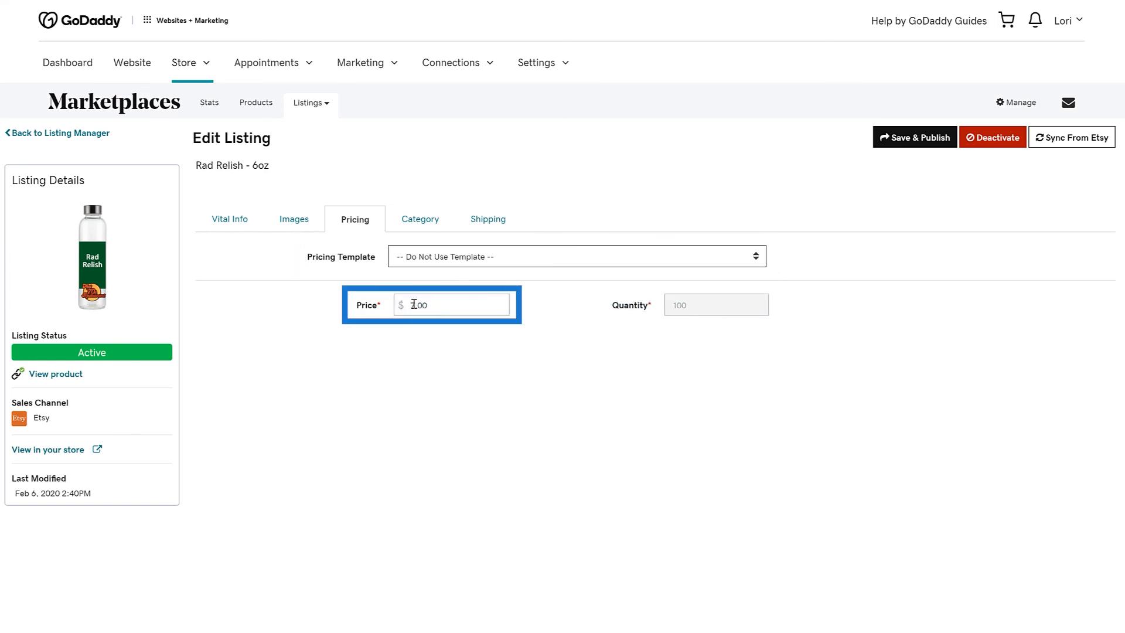
pyautogui.write('10.00')
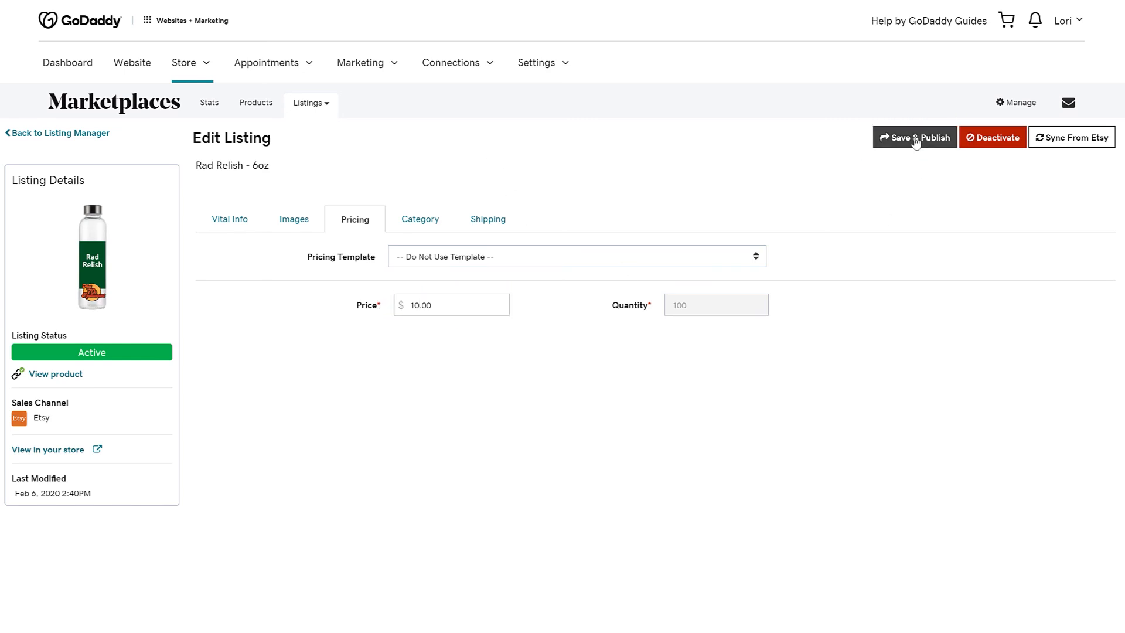
pyautogui.click(915, 137)
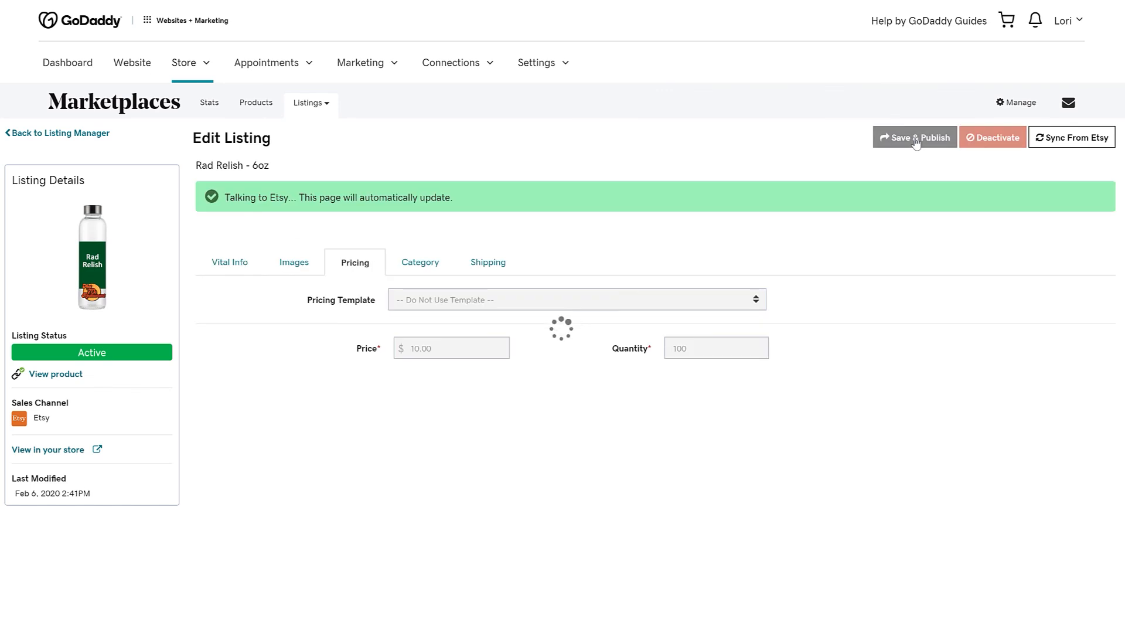